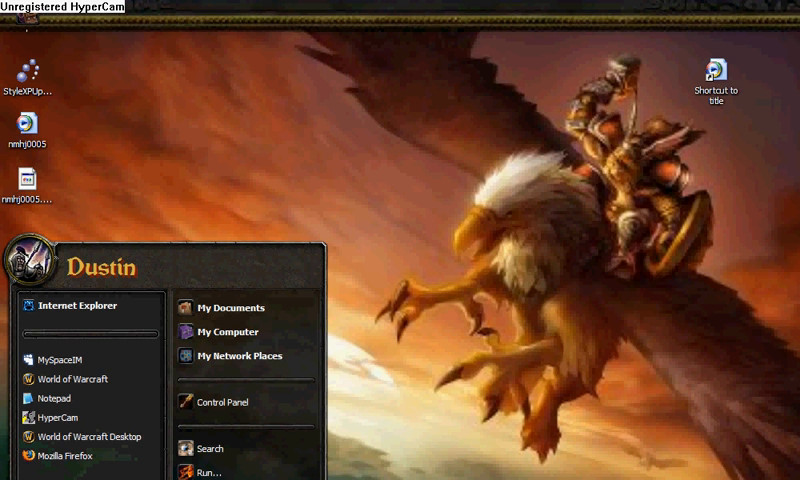
mouse_move(210, 470)
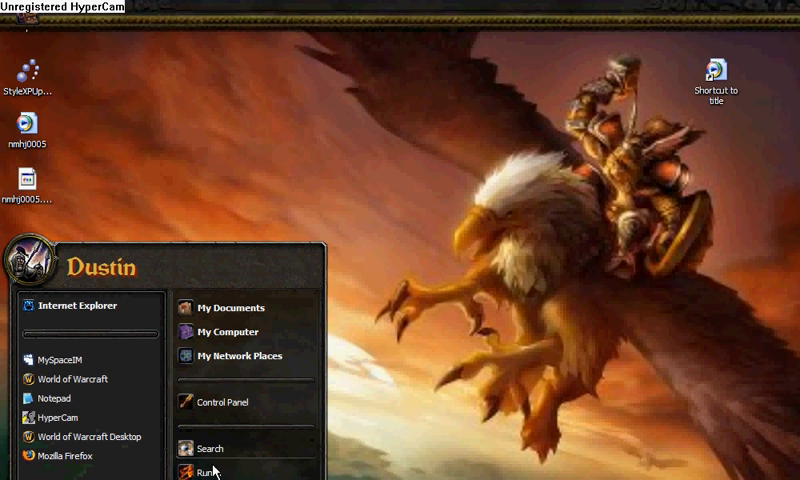
- Launch the System Configuration Utility by running msconfig from the Run dialog
left_click(206, 476)
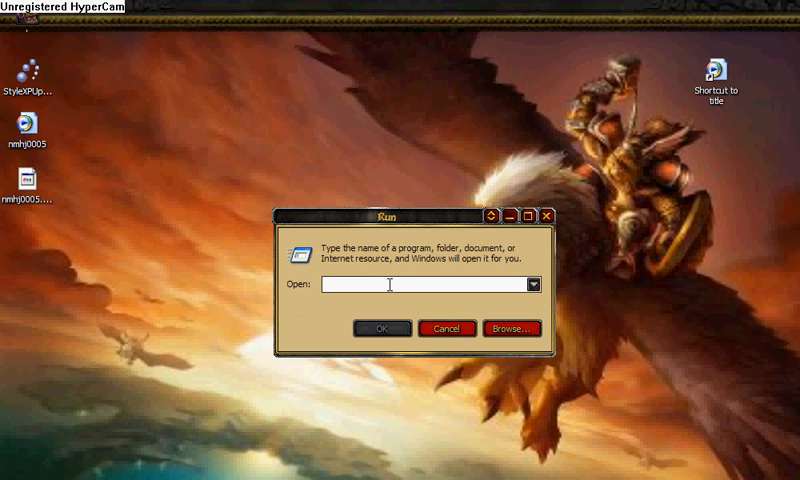
type("msconfig")
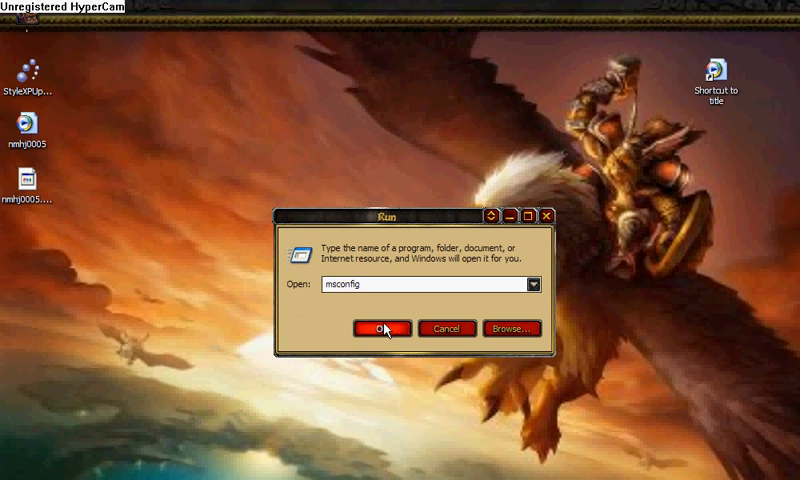
left_click(382, 328)
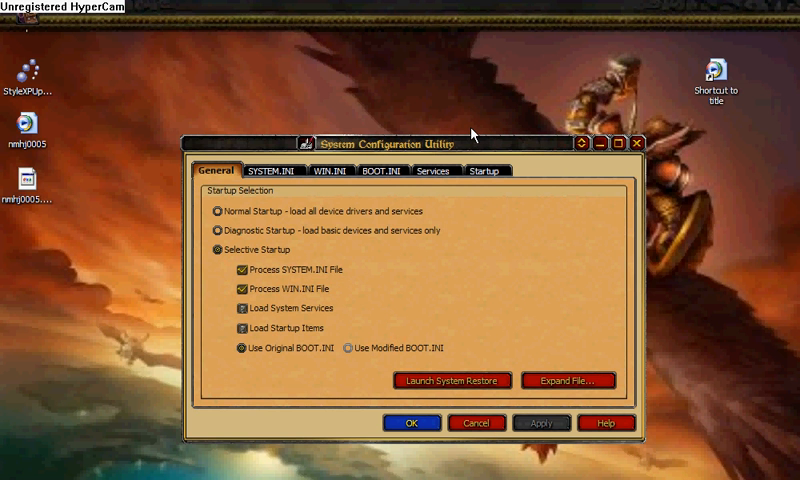
- Show the Startup list of programs that launch at boot
left_click(492, 168)
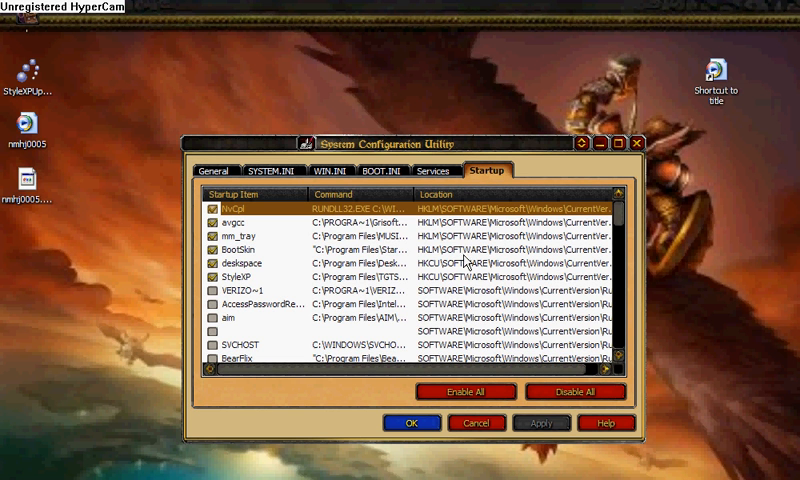
mouse_move(358, 338)
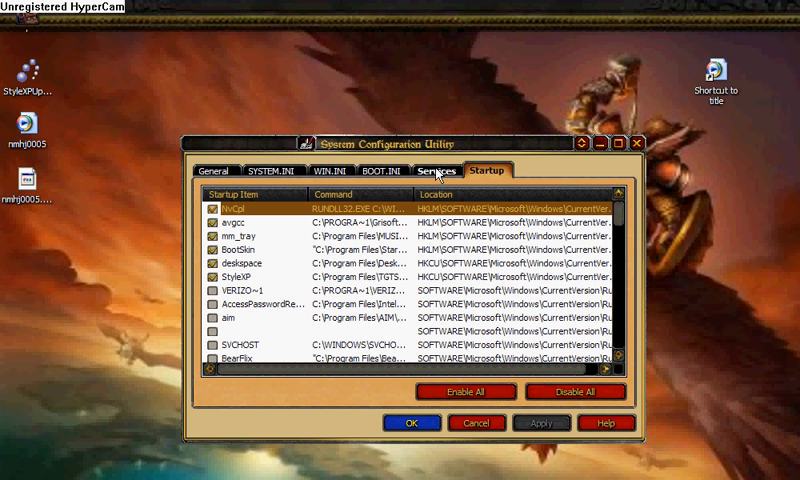
- Hide Microsoft services, disable all remaining services, apply, and dismiss the access-denied error
left_click(436, 172)
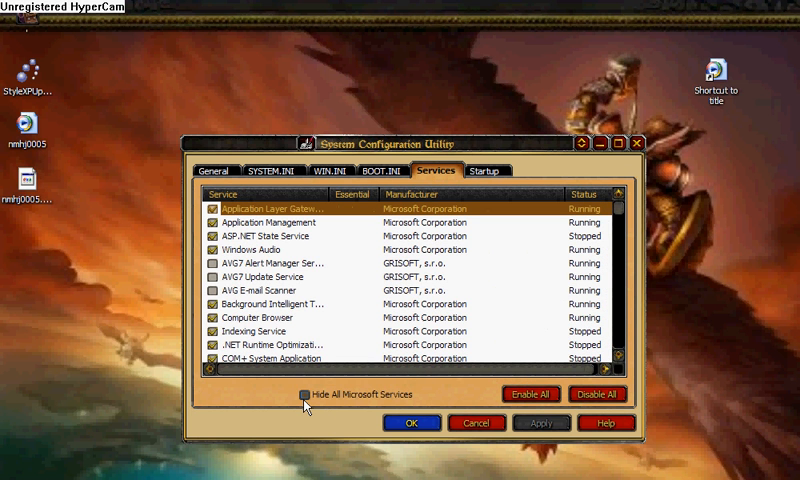
left_click(304, 392)
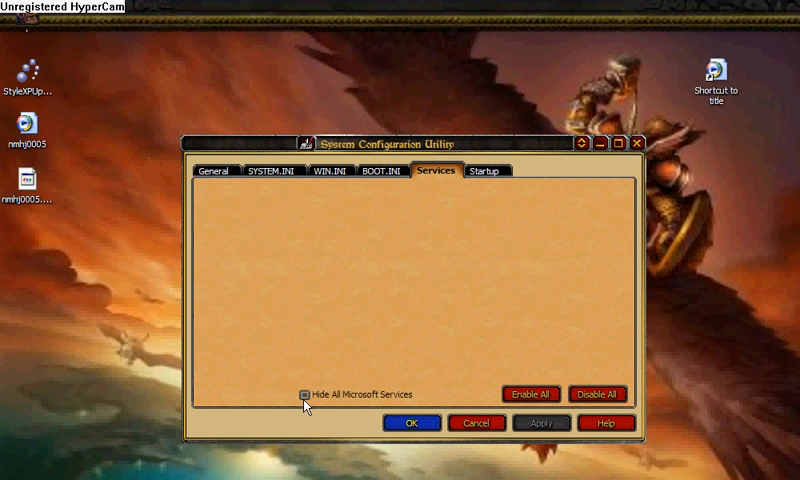
left_click(308, 392)
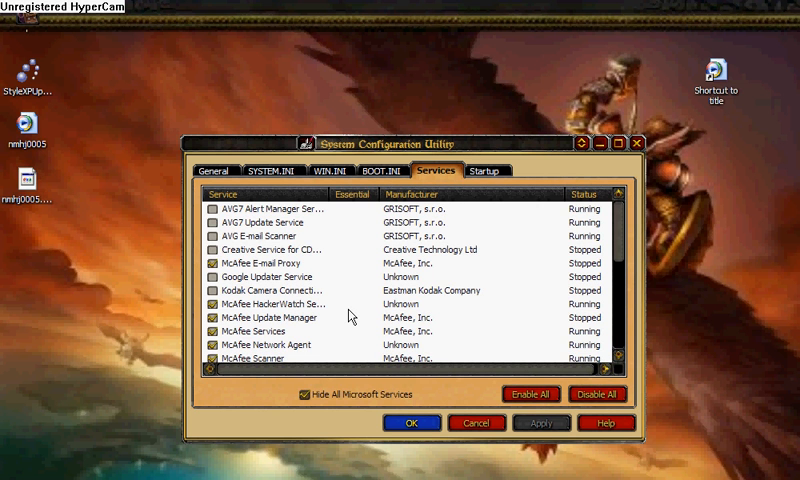
mouse_move(620, 252)
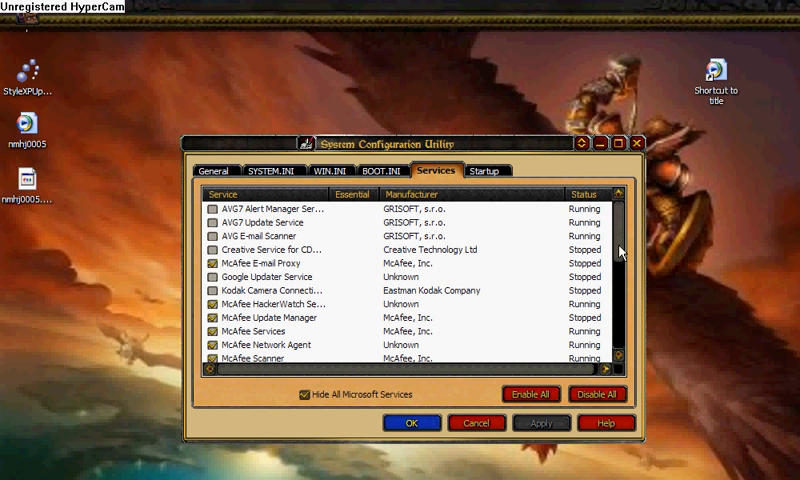
scroll("down", 3)
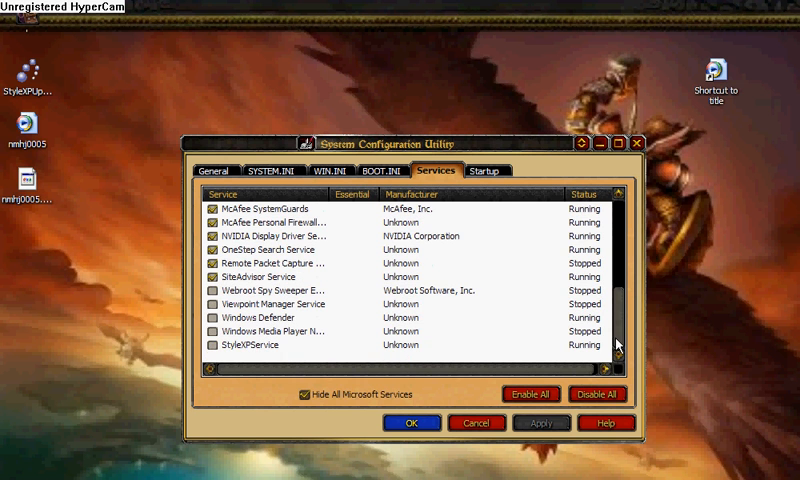
mouse_move(396, 212)
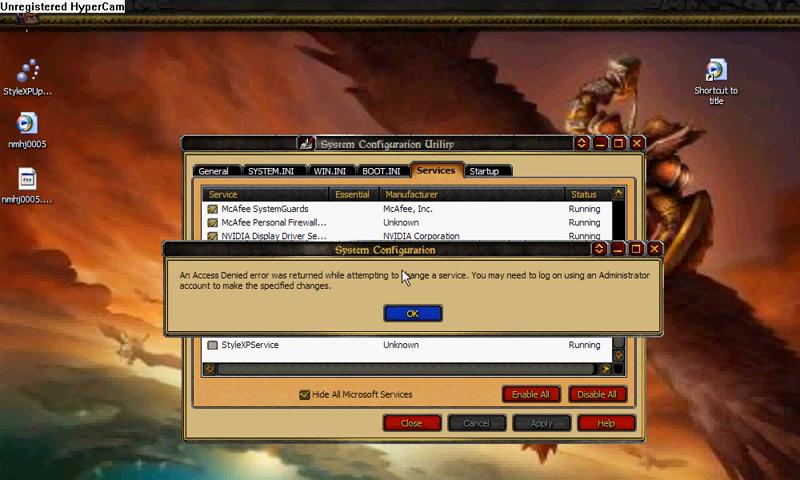
left_click(412, 312)
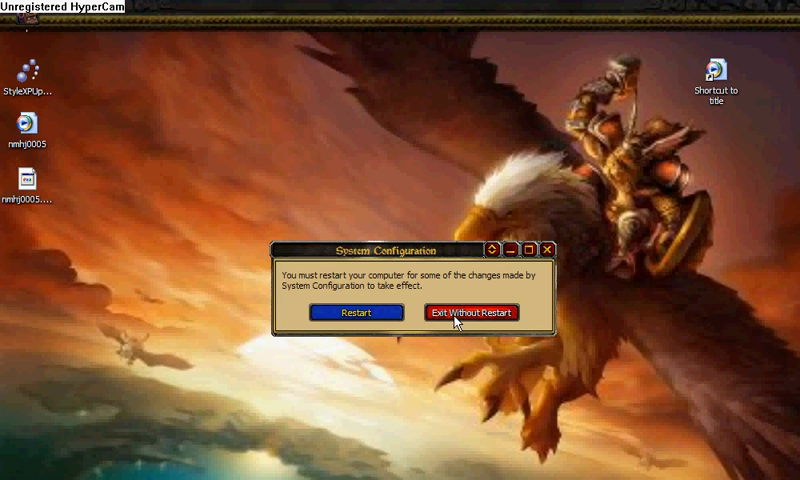
- Exit System Configuration without restarting and bring up the Run dialog
left_click(470, 312)
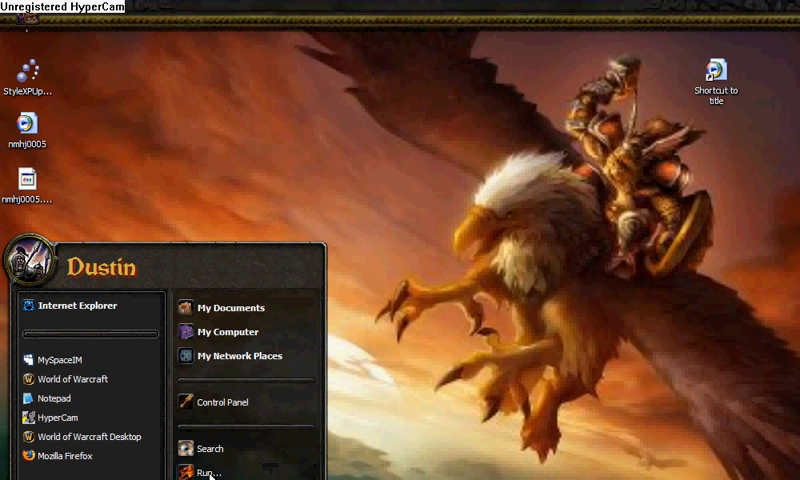
left_click(210, 472)
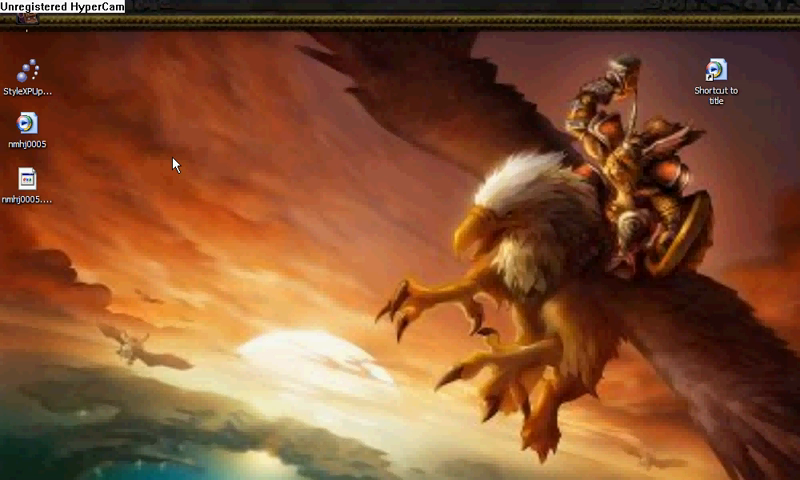
mouse_move(268, 160)
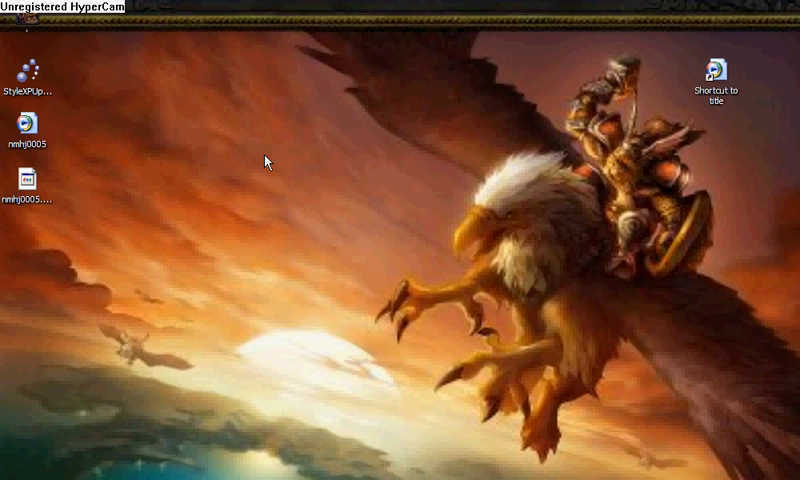
mouse_move(304, 164)
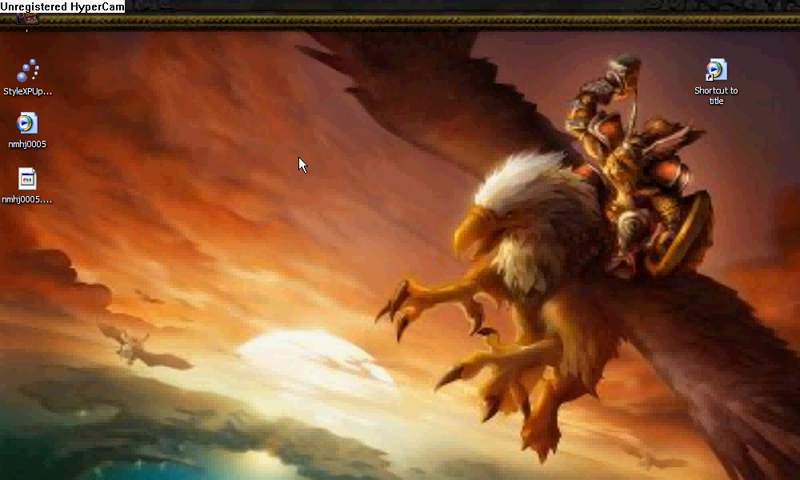
mouse_move(336, 204)
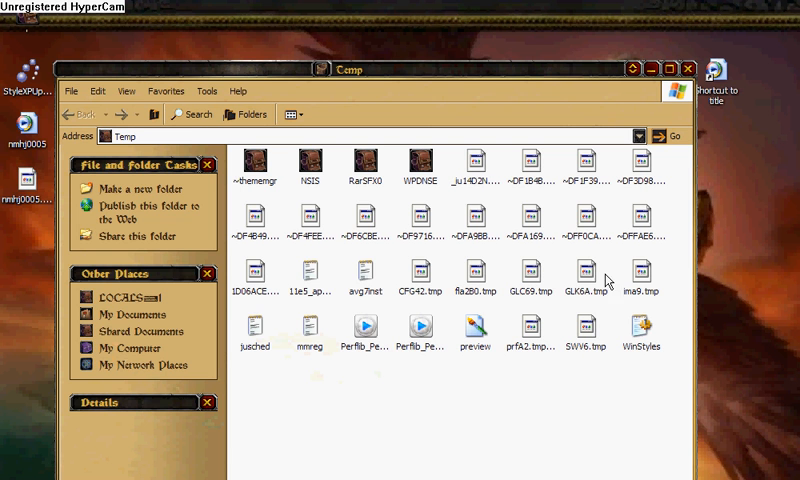
mouse_move(650, 336)
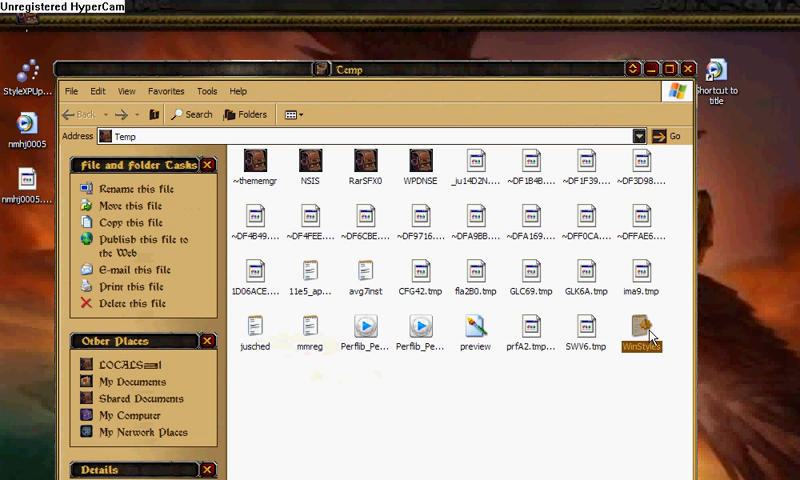
- Select all files in the Temp folder and confirm sending them to the Recycle Bin
left_click(580, 344)
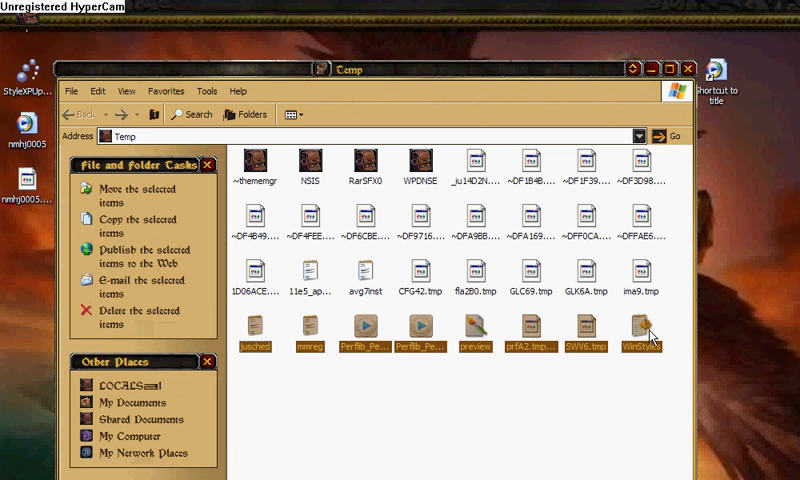
mouse_move(304, 332)
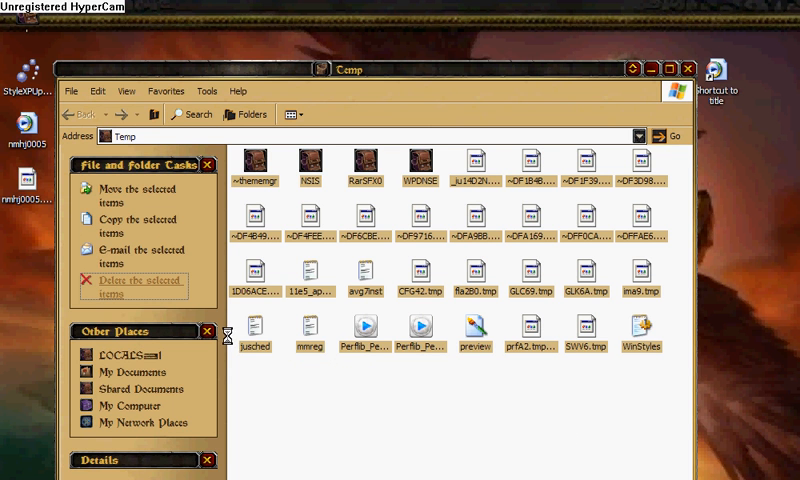
left_click(144, 280)
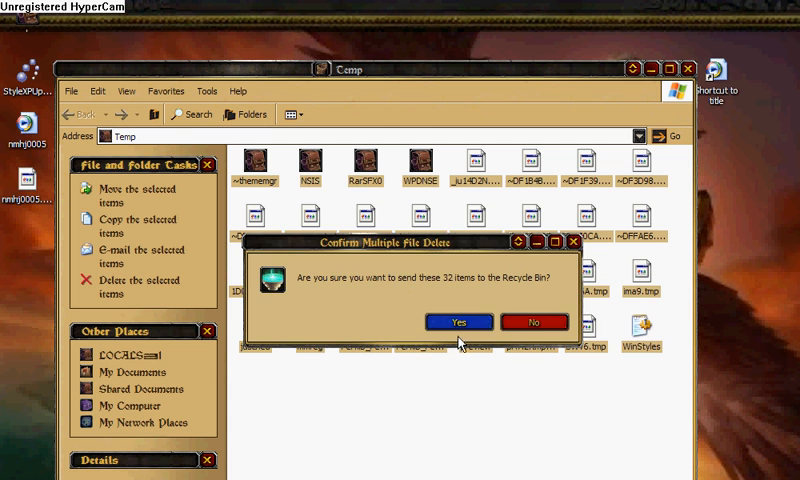
left_click(456, 320)
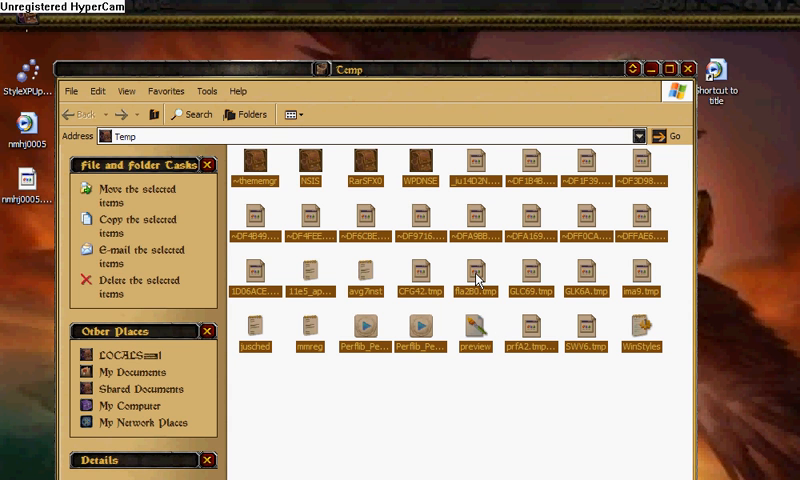
mouse_move(528, 250)
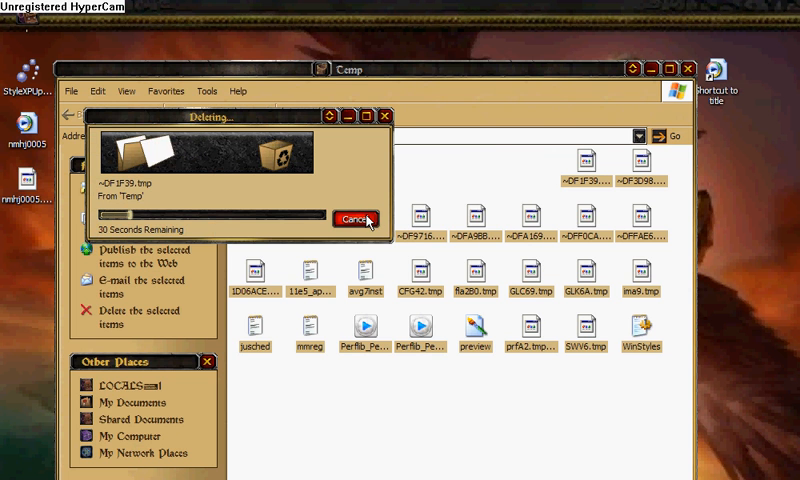
left_click(352, 216)
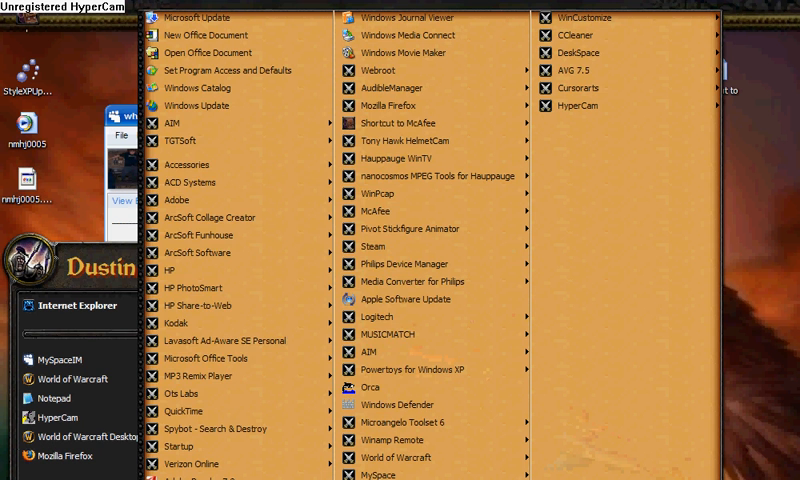
mouse_move(678, 244)
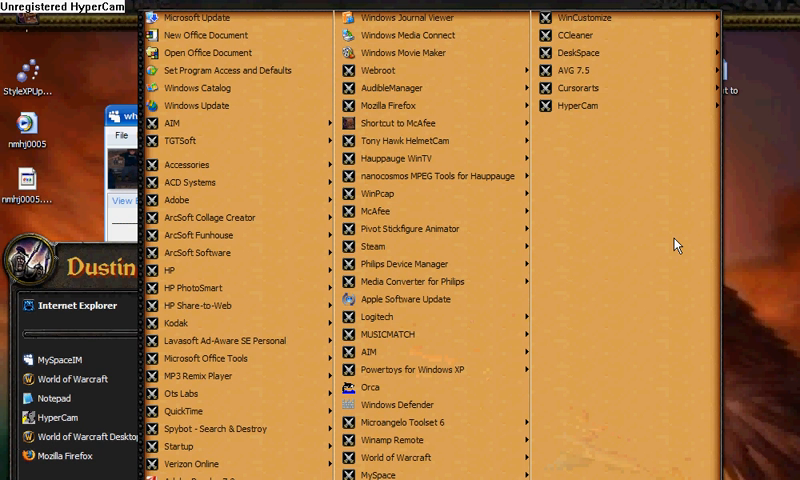
mouse_move(616, 172)
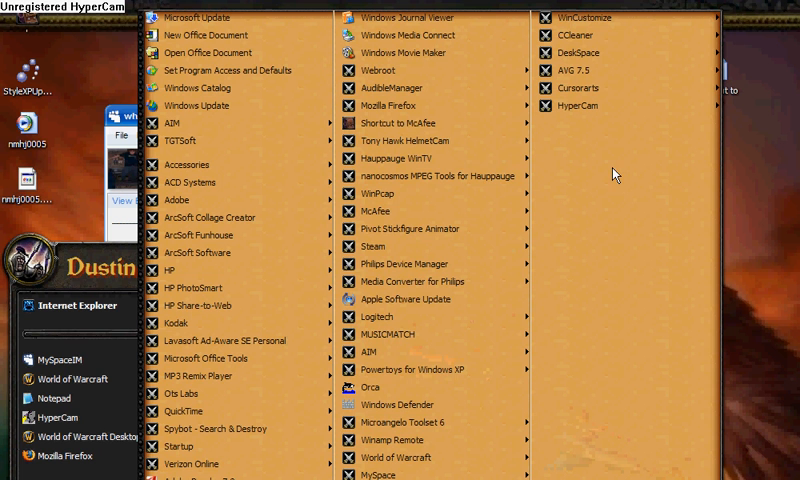
mouse_move(400, 158)
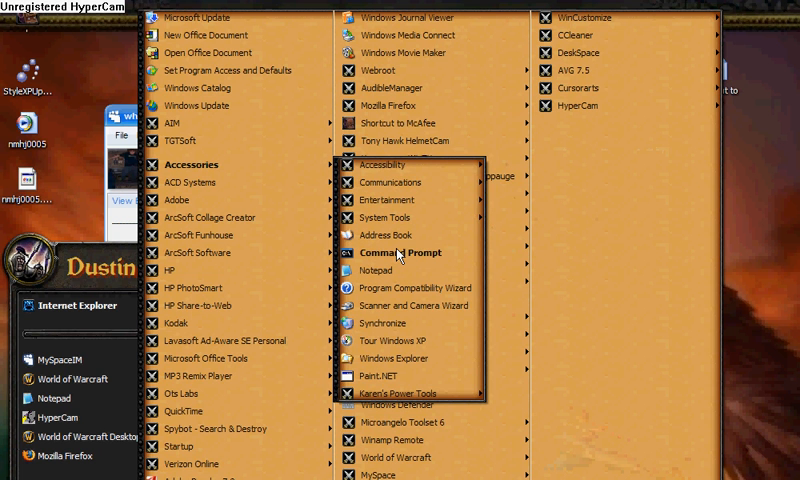
mouse_move(392, 200)
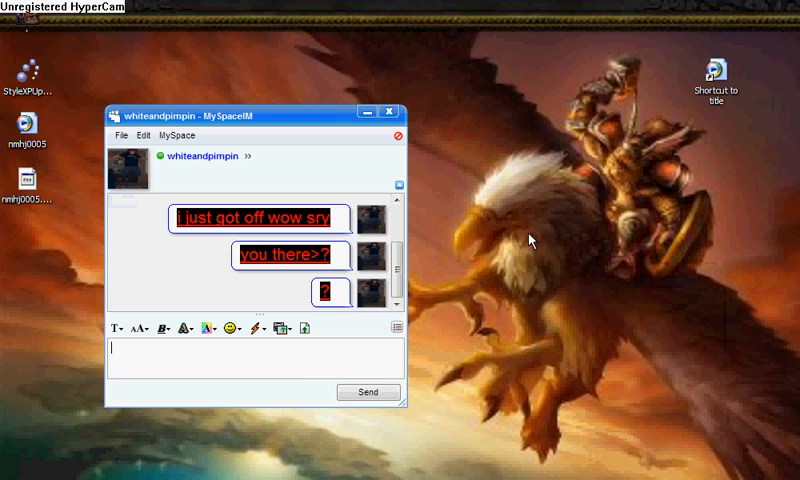
- Close the MySpaceIM chat window, leaving an empty desktop
left_click(396, 112)
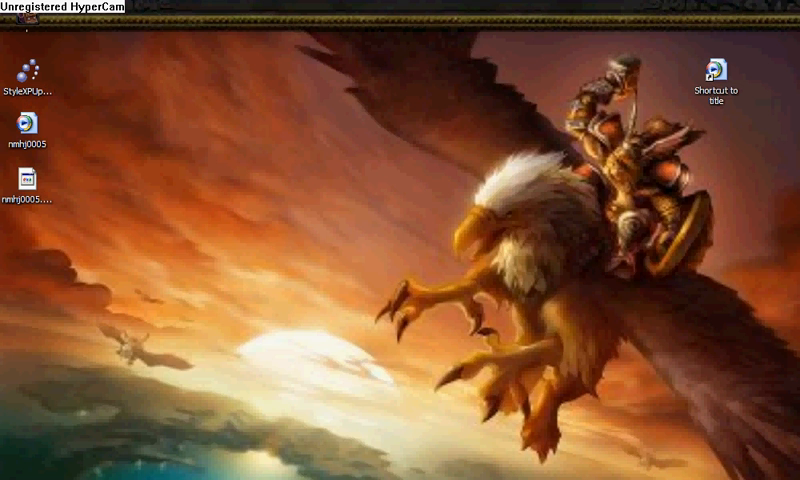
- Bring up the All Programs list from the Start menu
left_click(20, 470)
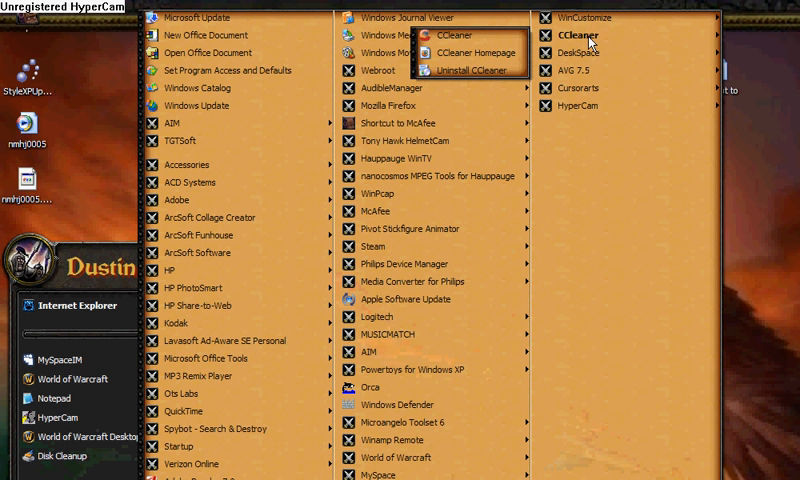
mouse_move(476, 36)
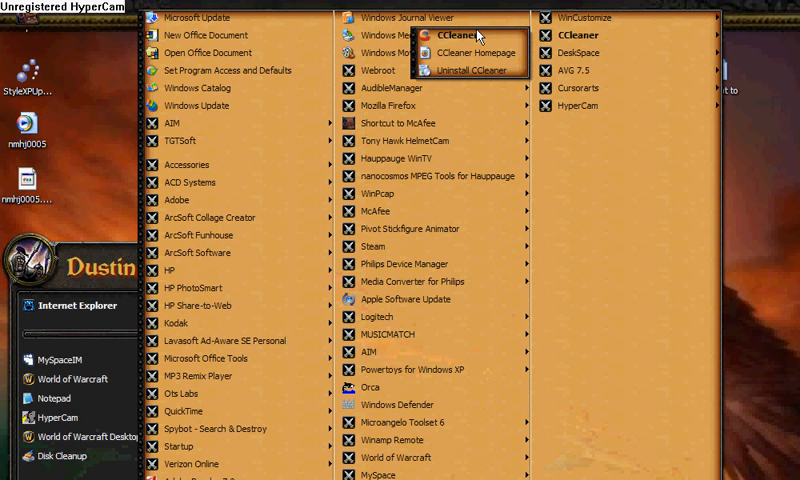
mouse_move(318, 148)
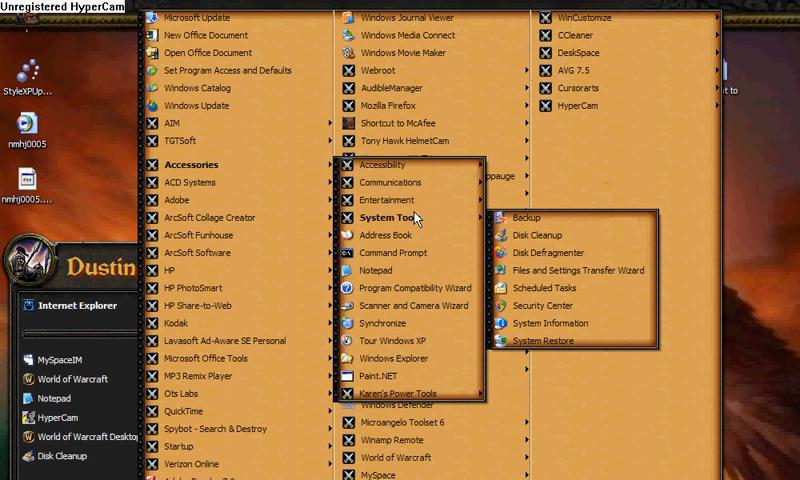
mouse_move(520, 216)
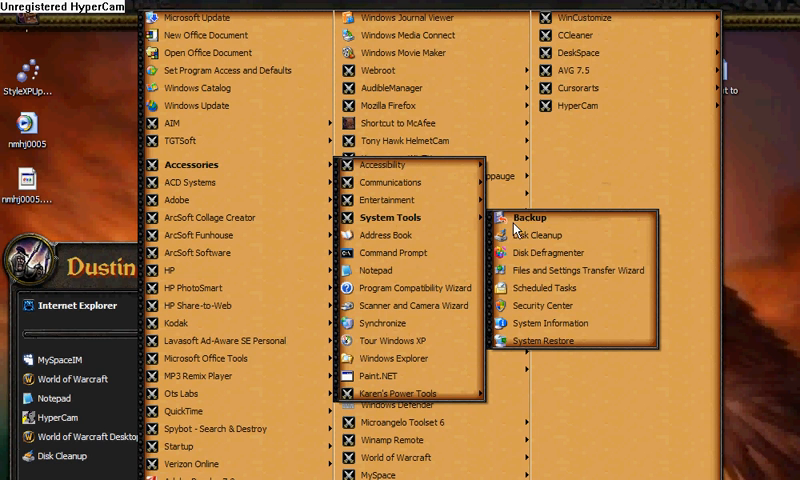
mouse_move(548, 252)
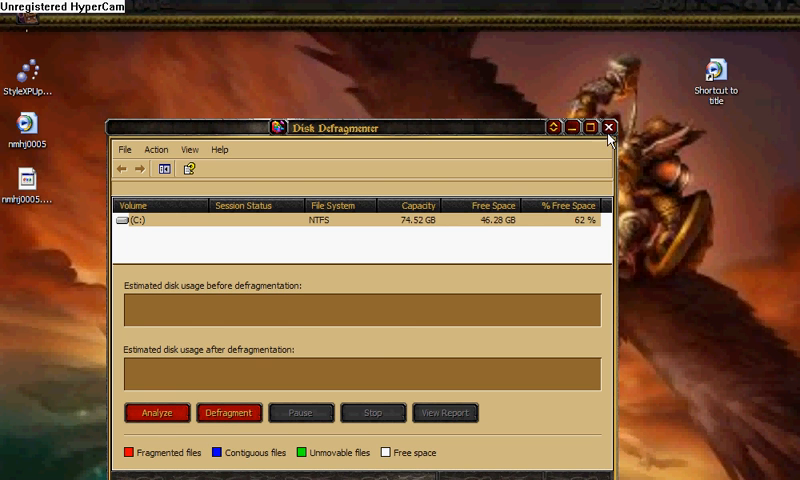
- Close Disk Defragmenter after viewing the C: volume's 62% free space
left_click(608, 126)
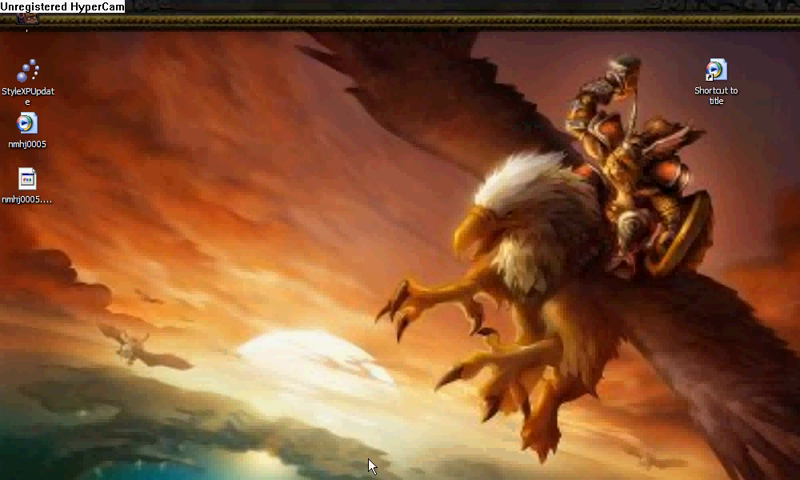